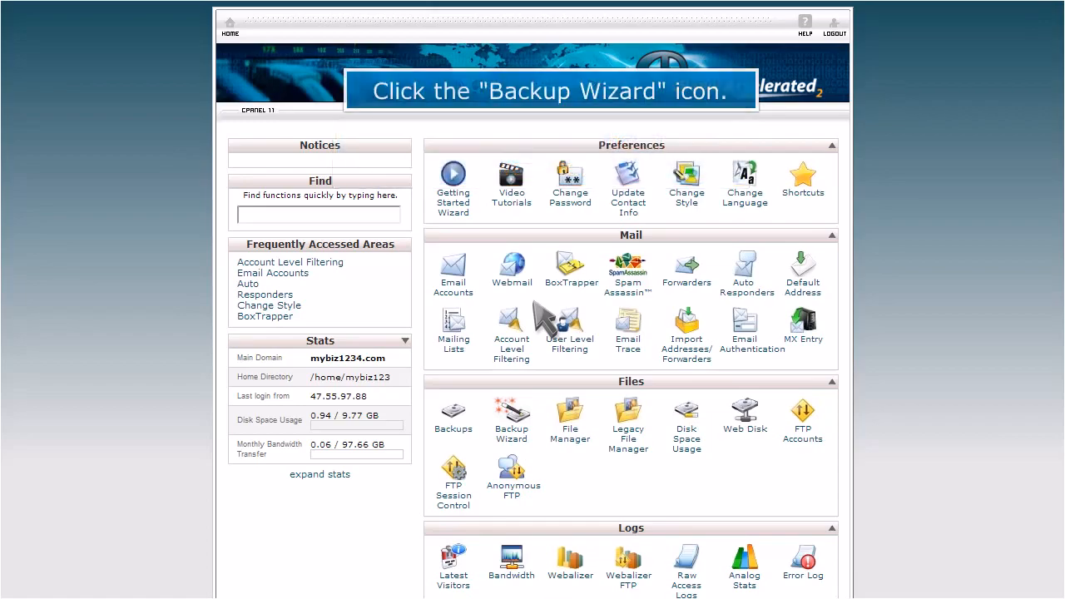
Step: Launch the Backup Wizard from the Files section of the cPanel home page
left_click(511, 418)
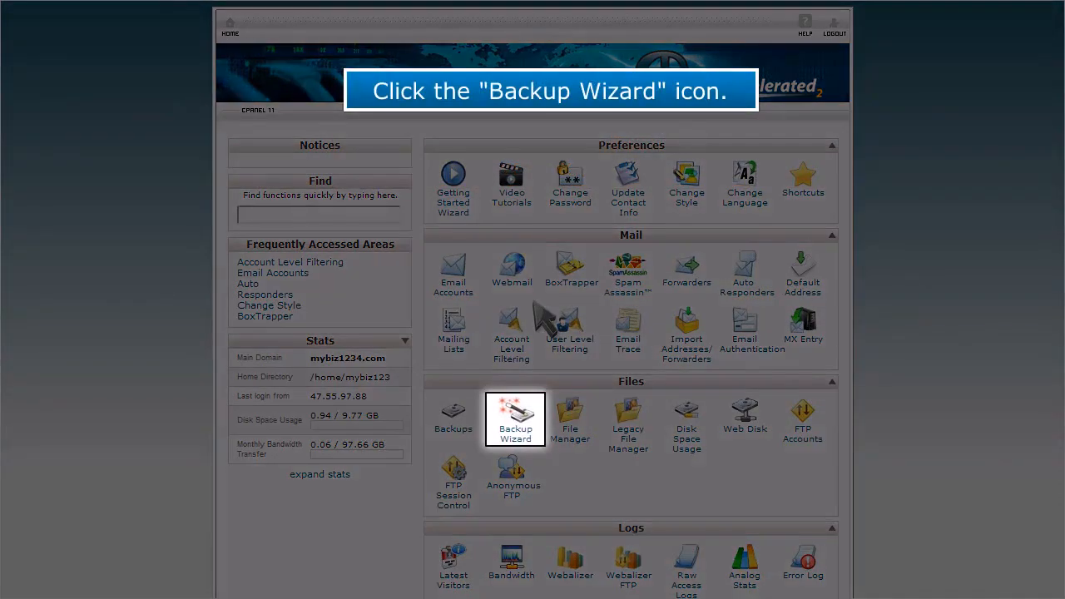
left_click(515, 419)
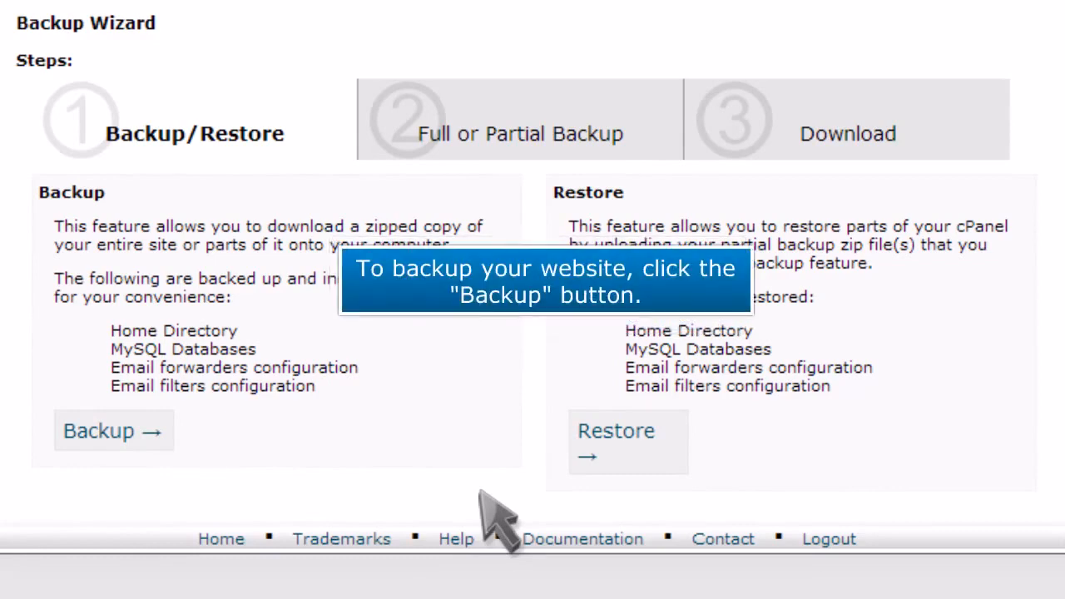
Step: Choose Backup, then Full Backup, in the Backup Wizard
left_click(113, 431)
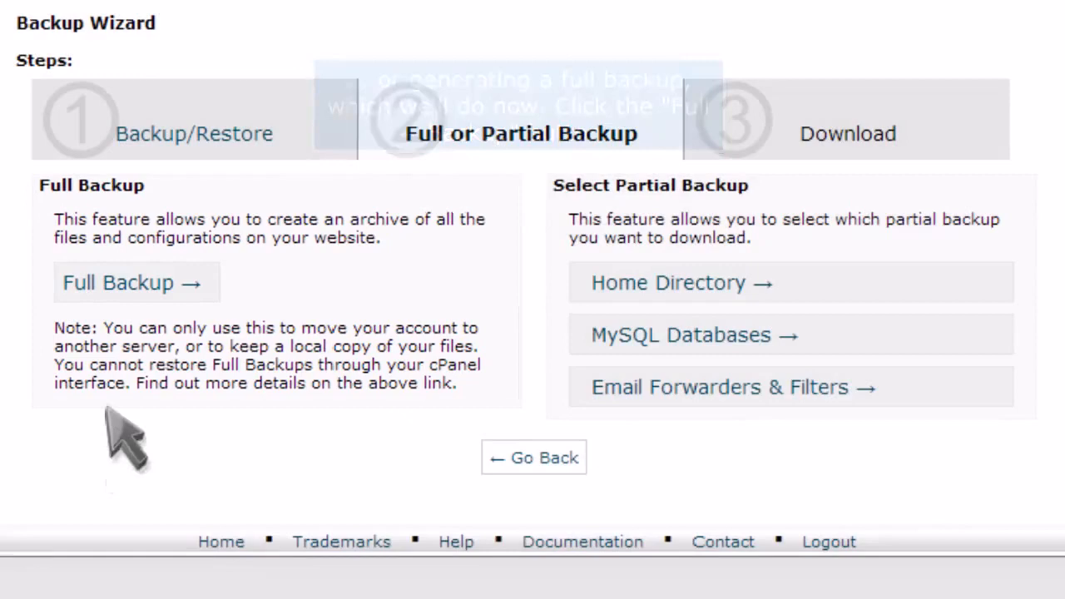
left_click(133, 283)
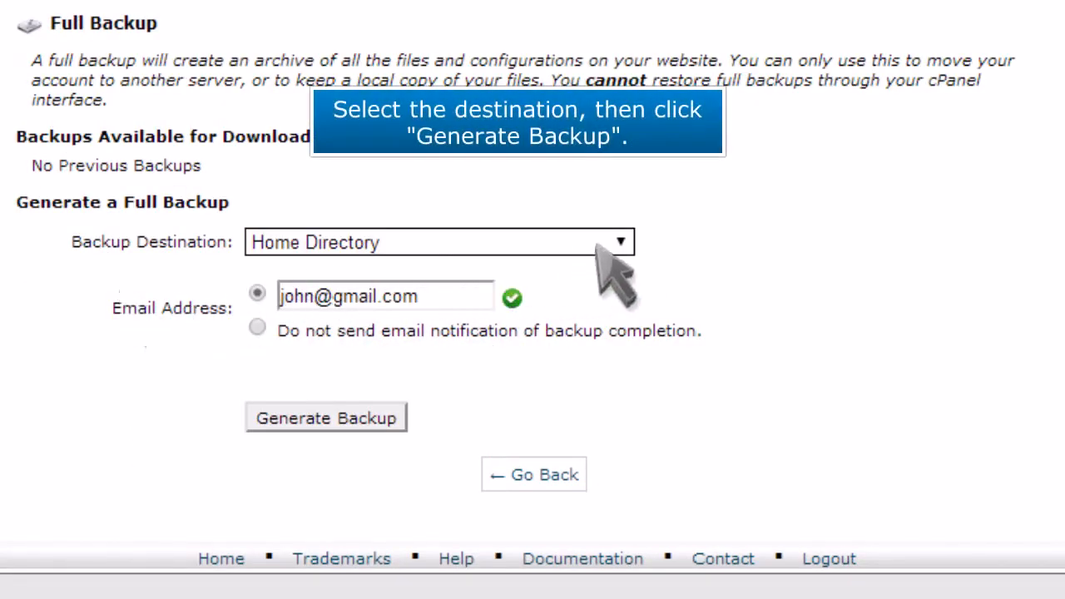
Step: Generate a full backup with Home Directory as the destination and view the finished archive
left_click(439, 243)
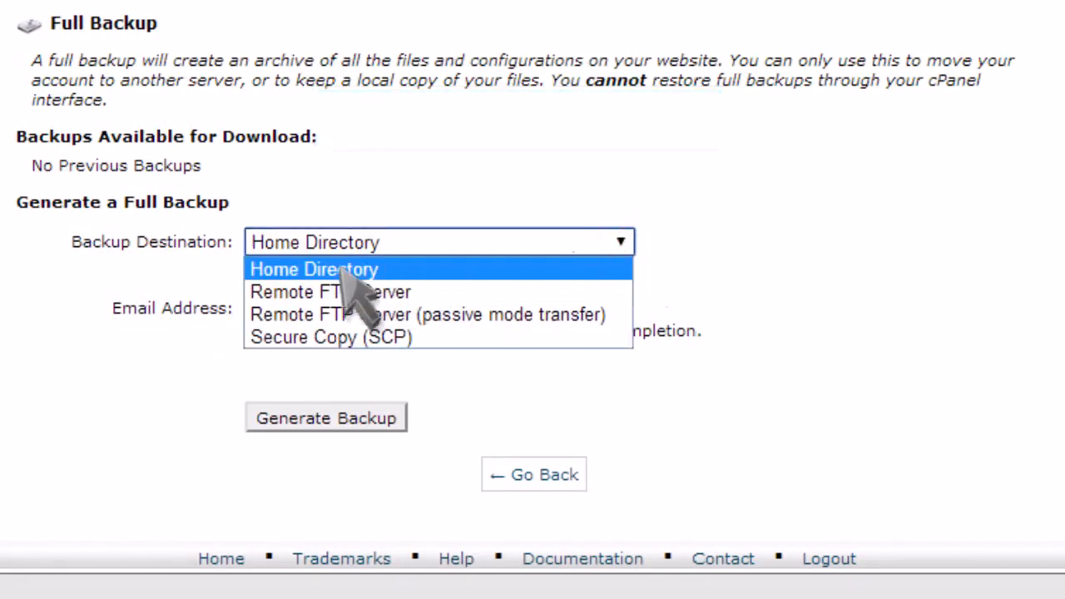
left_click(325, 418)
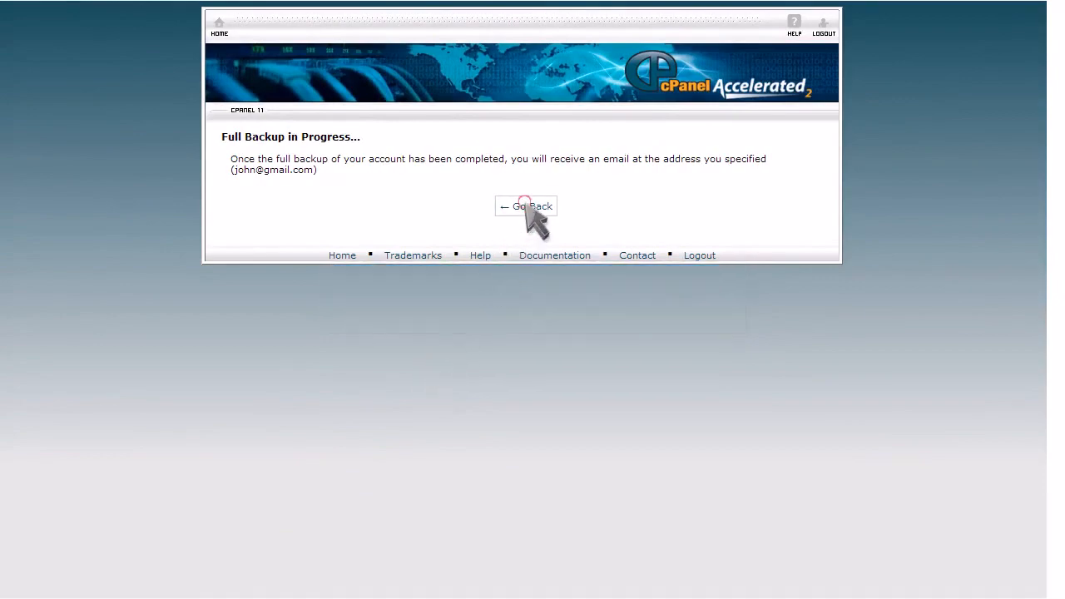
left_click(525, 206)
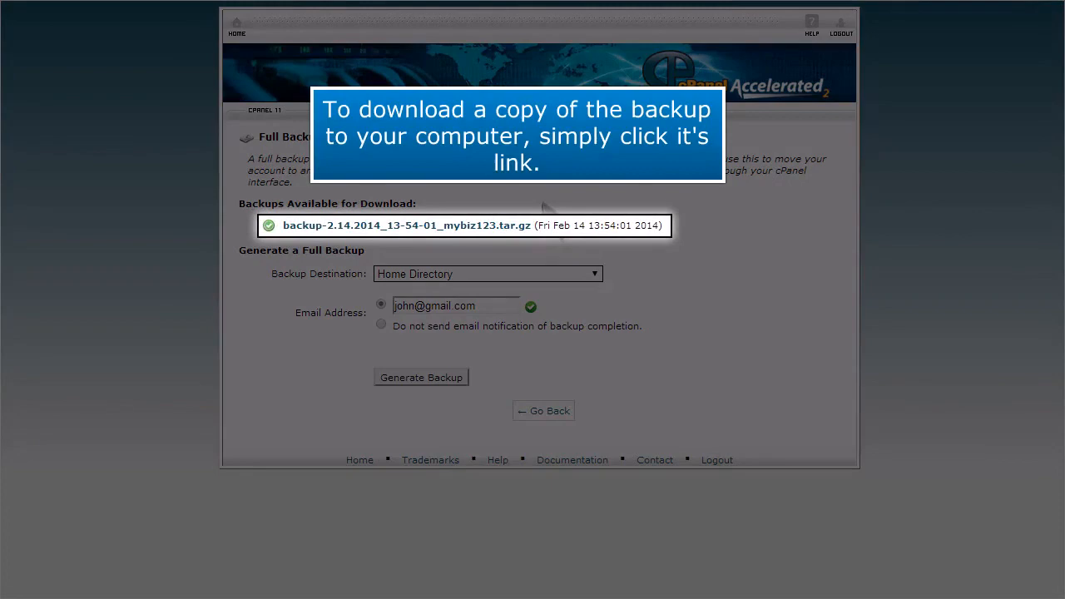
Step: Download the new .tar.gz backup archive and go back to the home page
left_click(405, 224)
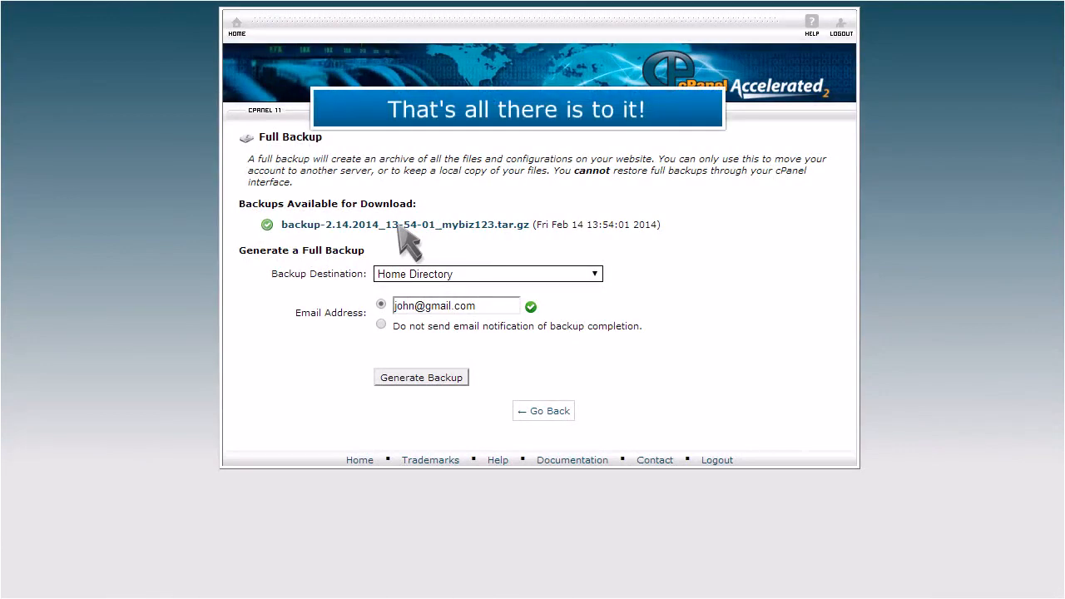
left_click(237, 29)
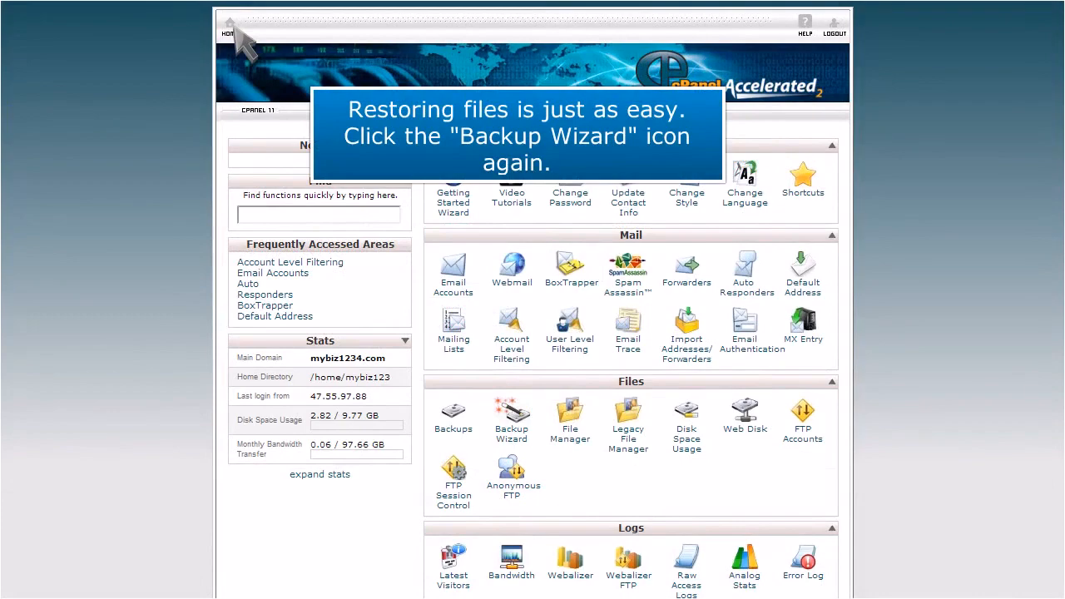
Step: Reopen the Backup Wizard and take the Restore path
left_click(512, 413)
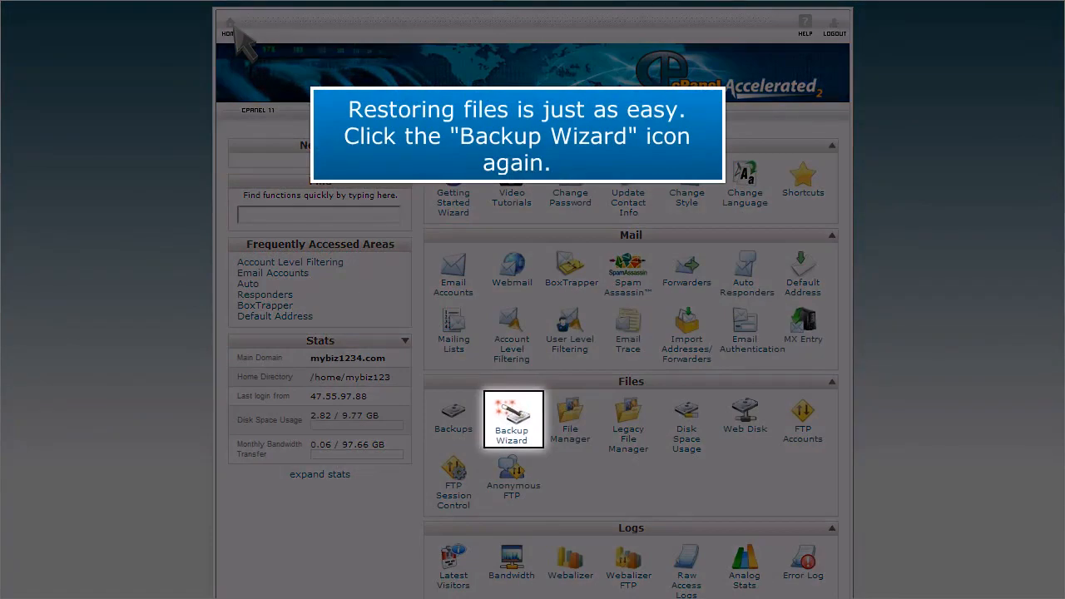
left_click(512, 419)
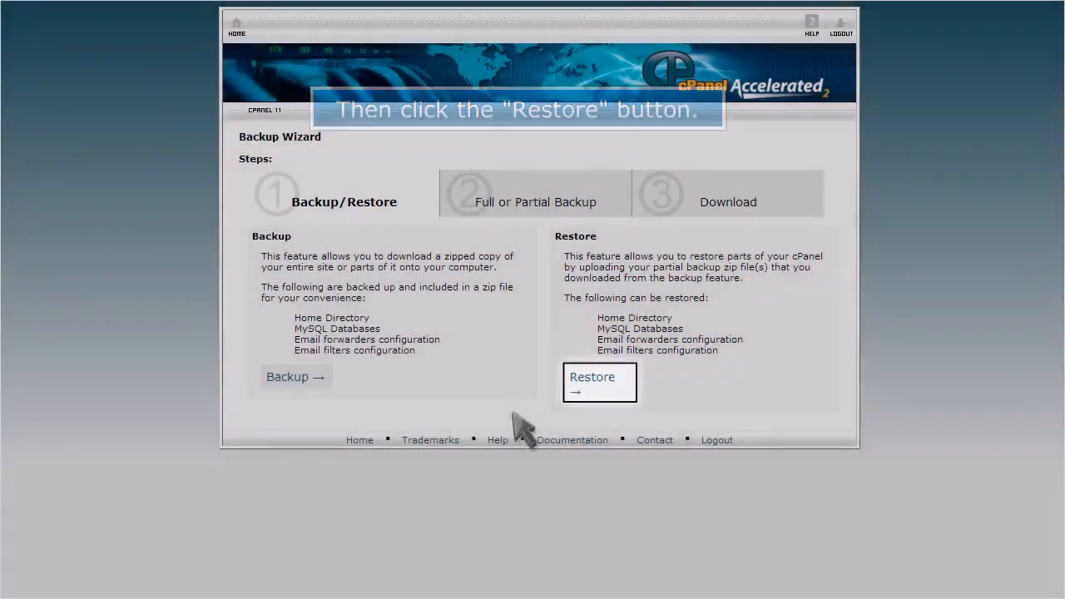
left_click(593, 377)
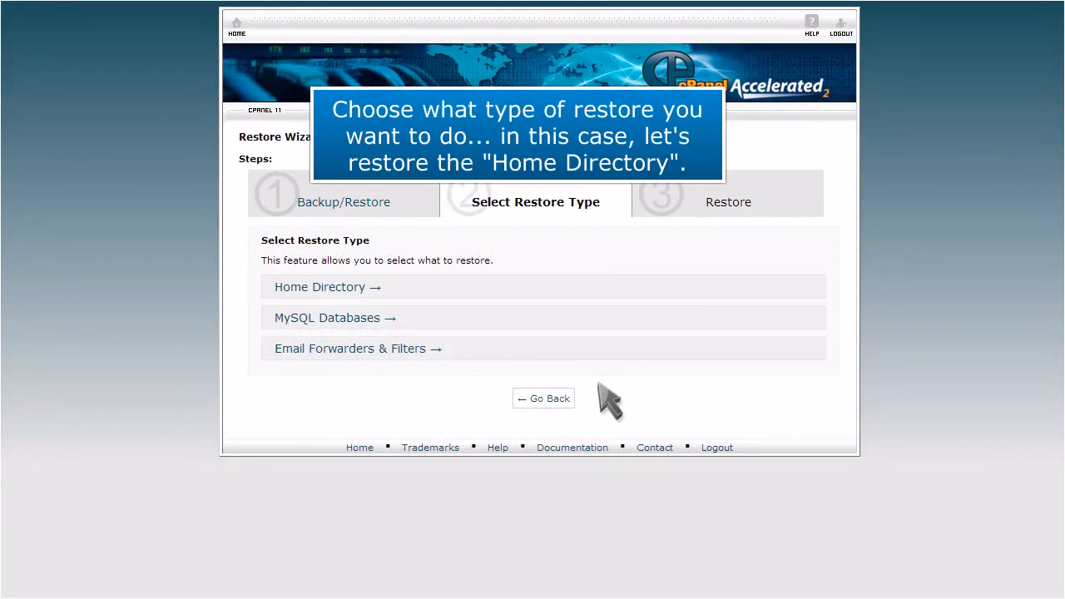
mouse_move(532, 374)
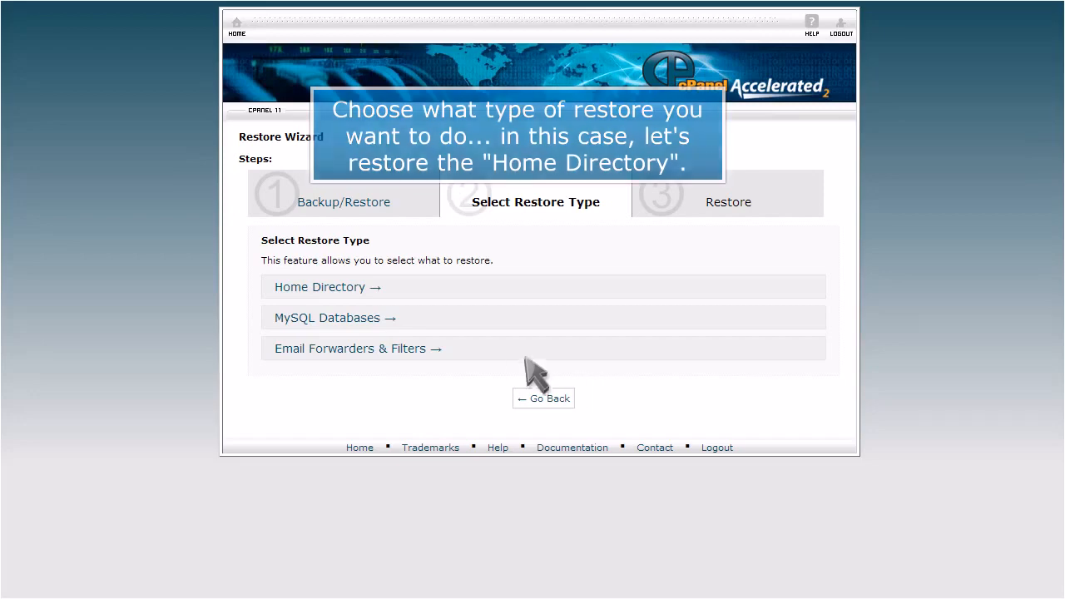
Step: Upload the downloaded backup archive as a Home Directory restore, then return home
left_click(319, 287)
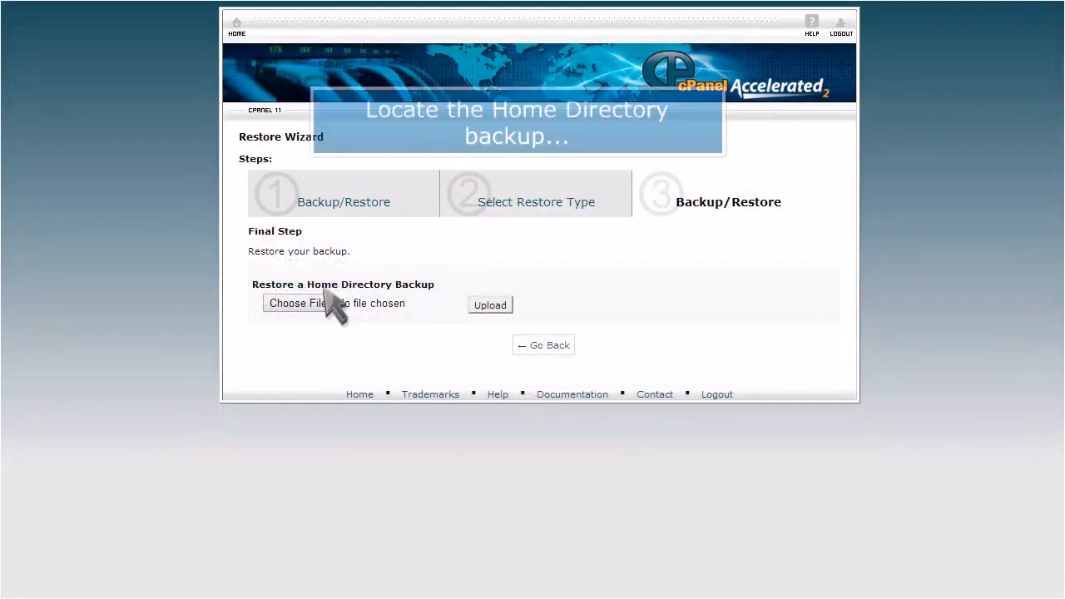
left_click(299, 304)
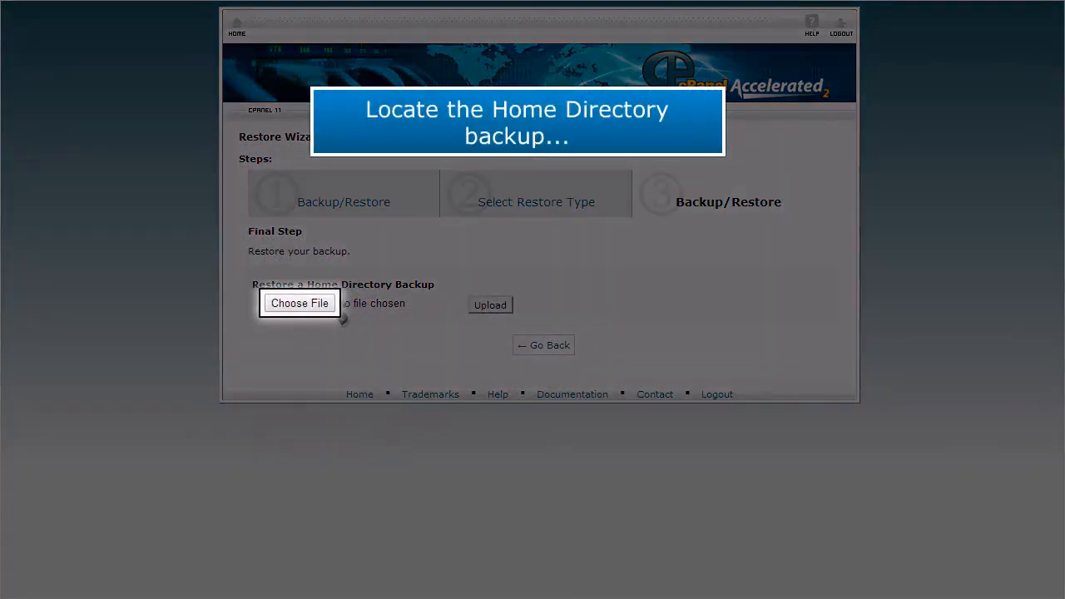
left_click(300, 303)
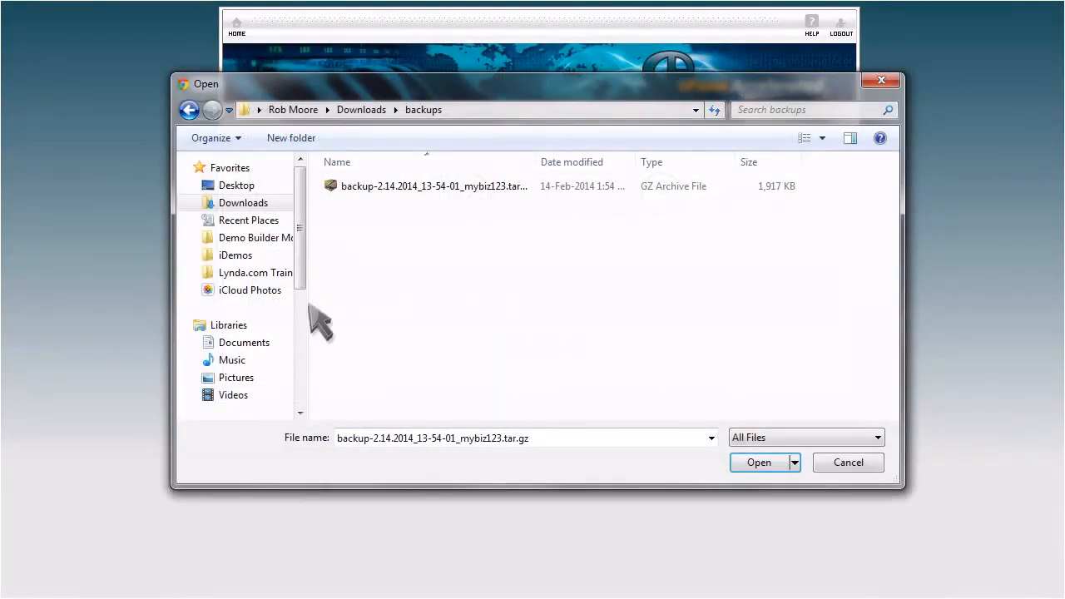
left_click(433, 185)
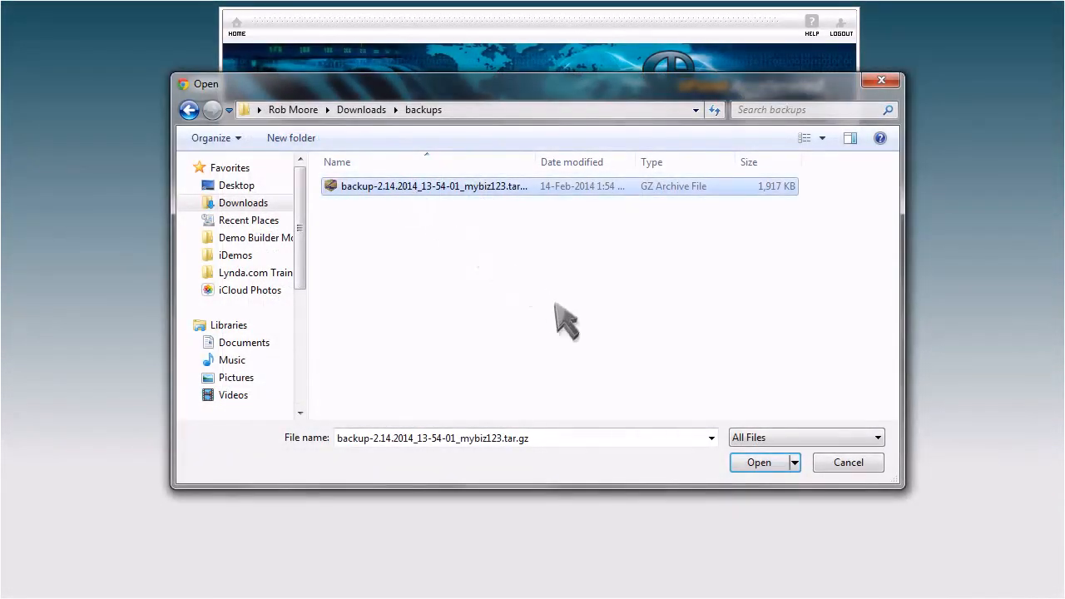
left_click(758, 462)
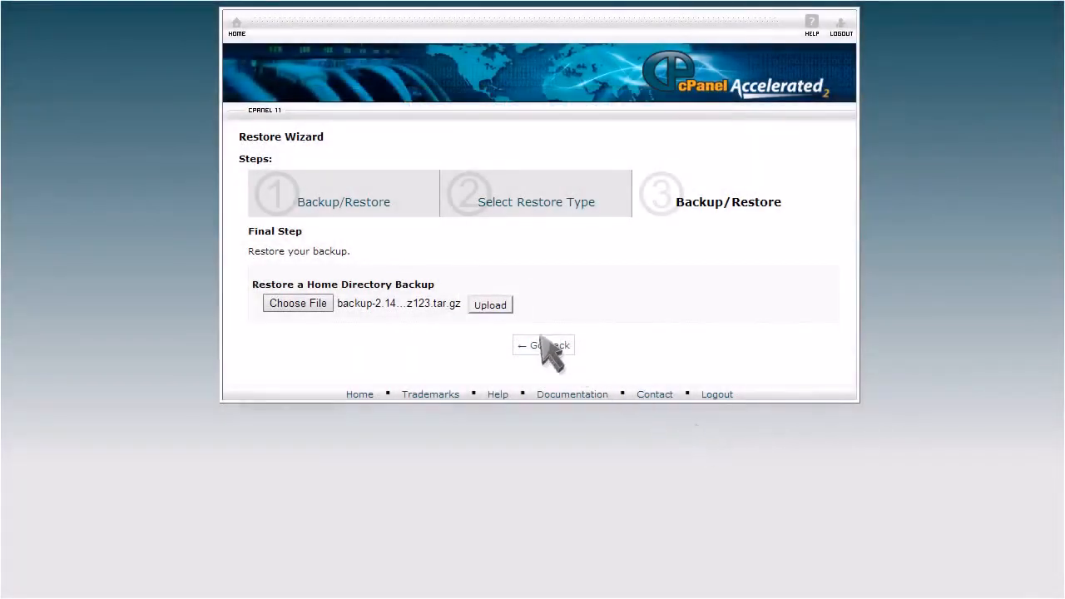
left_click(490, 305)
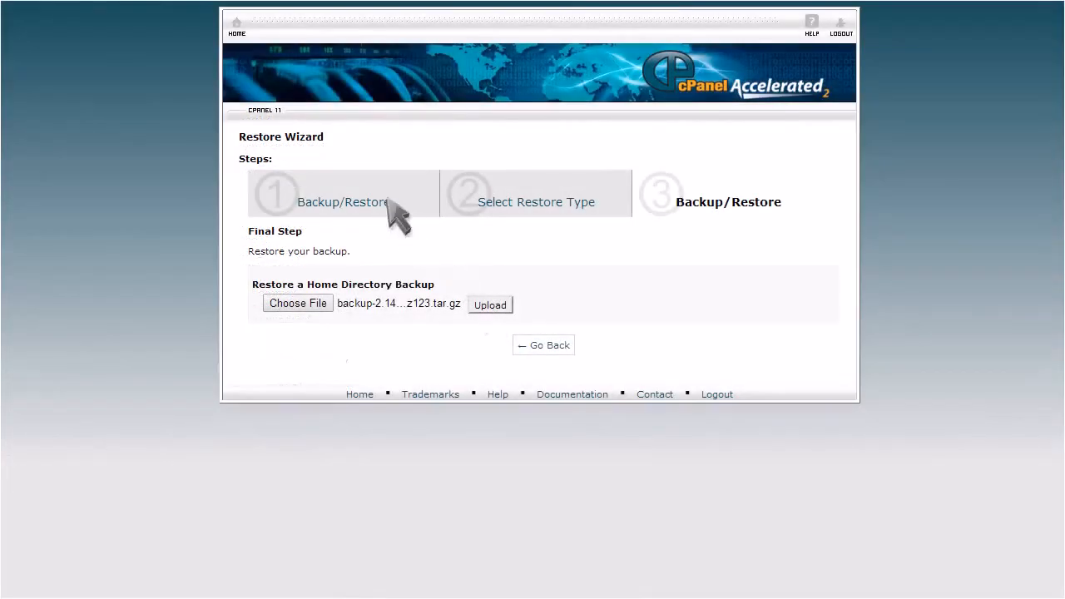
left_click(236, 25)
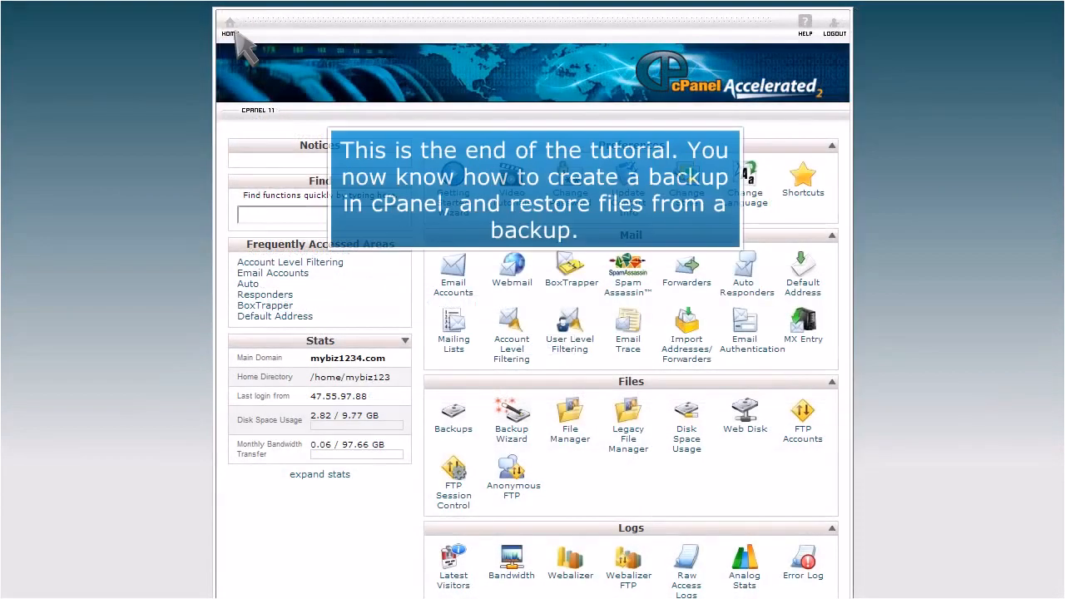